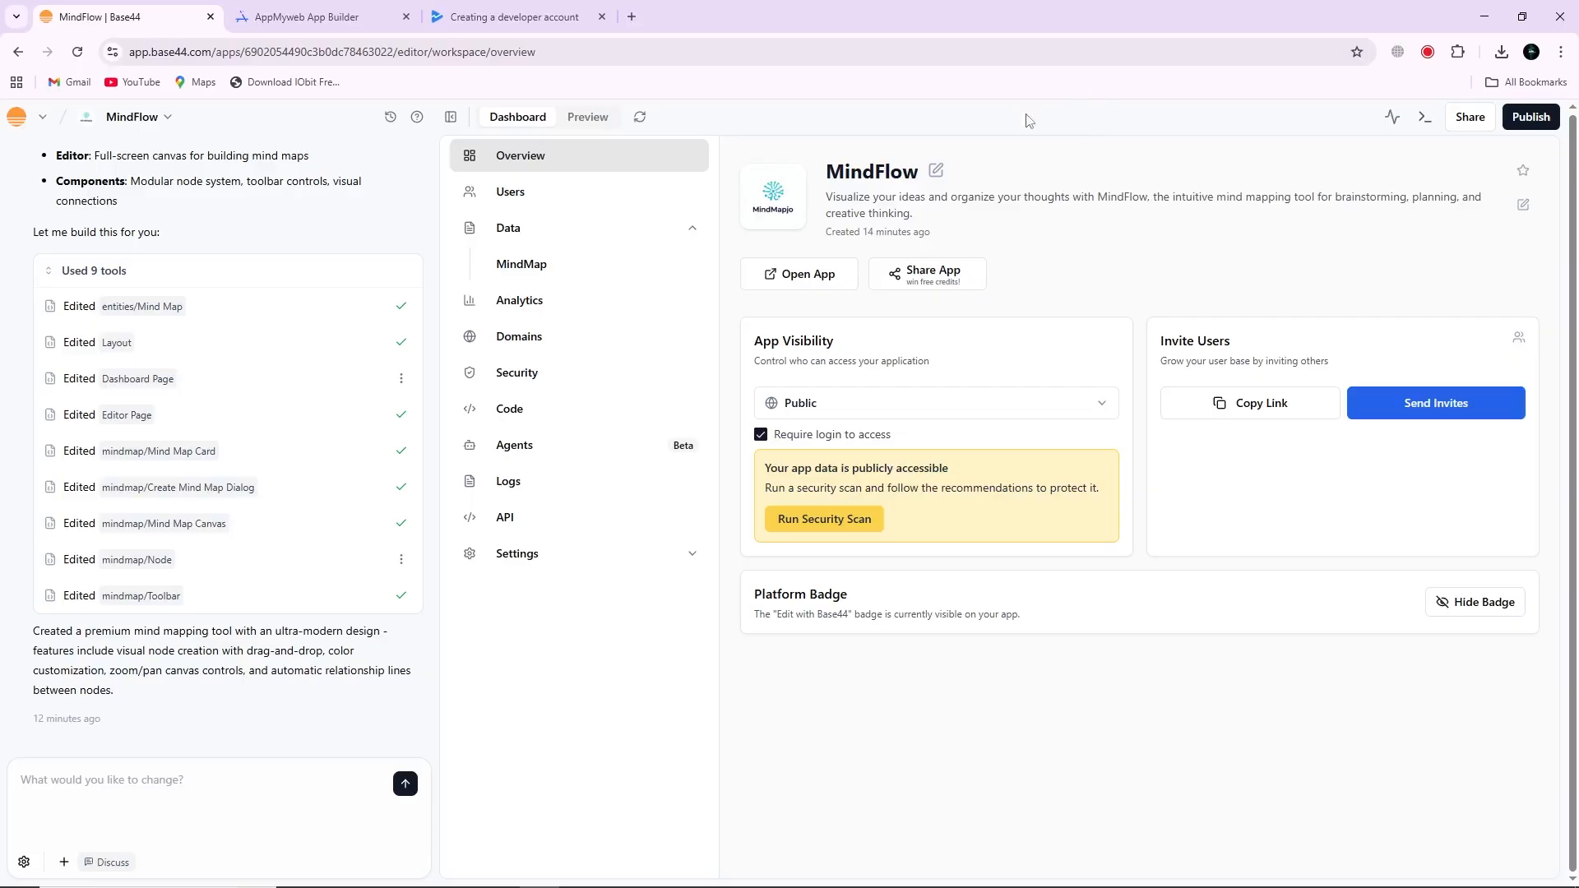
Step: Open the published MindFlow app, select its web address, and return to AppMyWeb
left_click(317, 17)
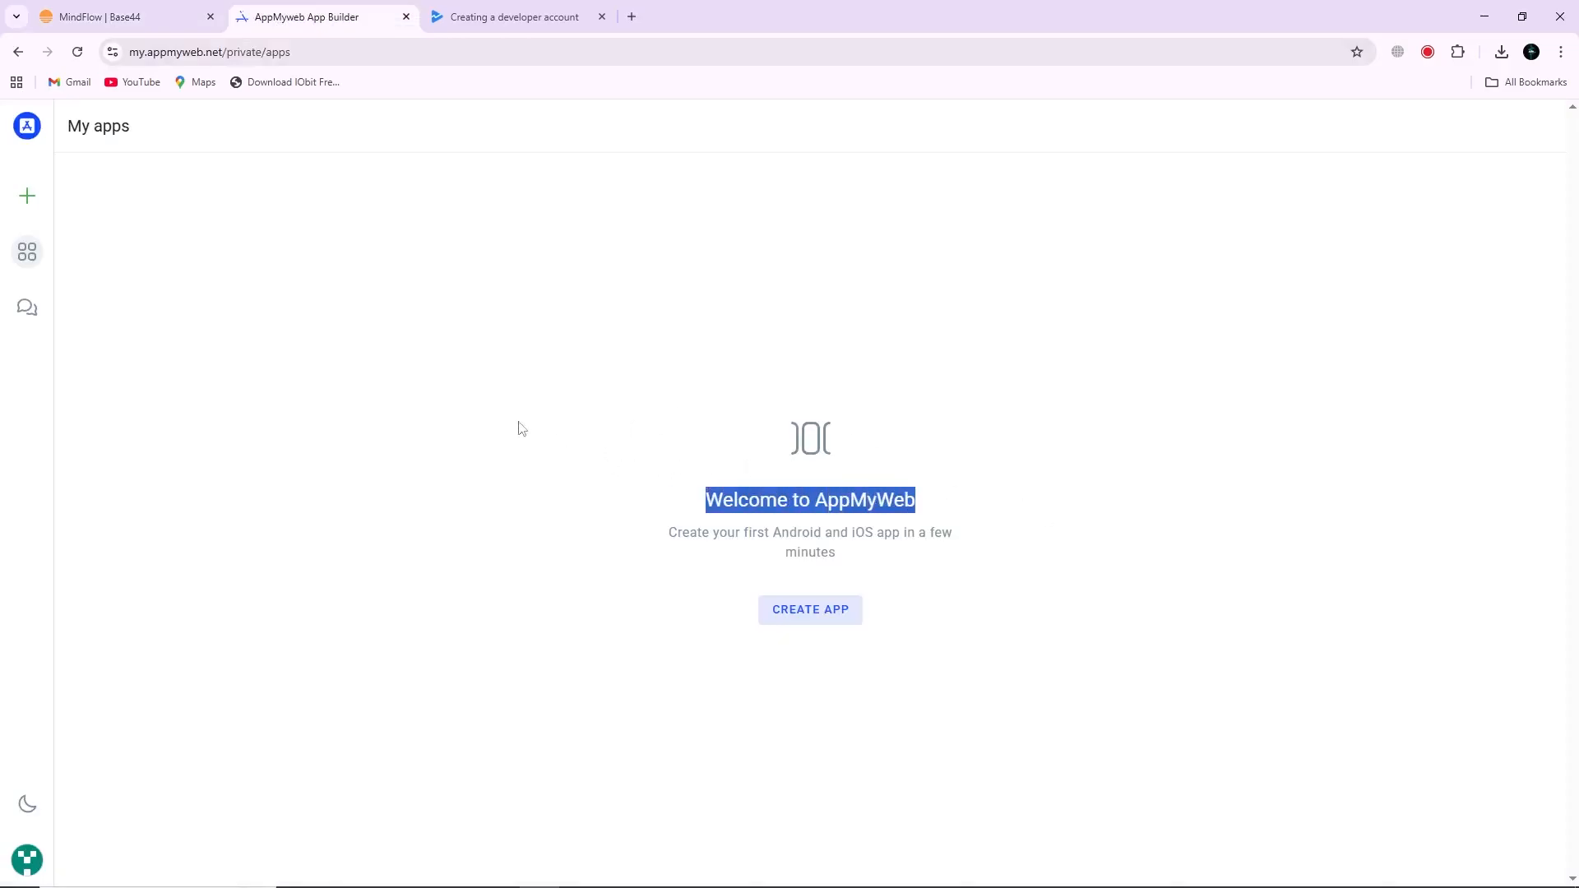
left_click(100, 17)
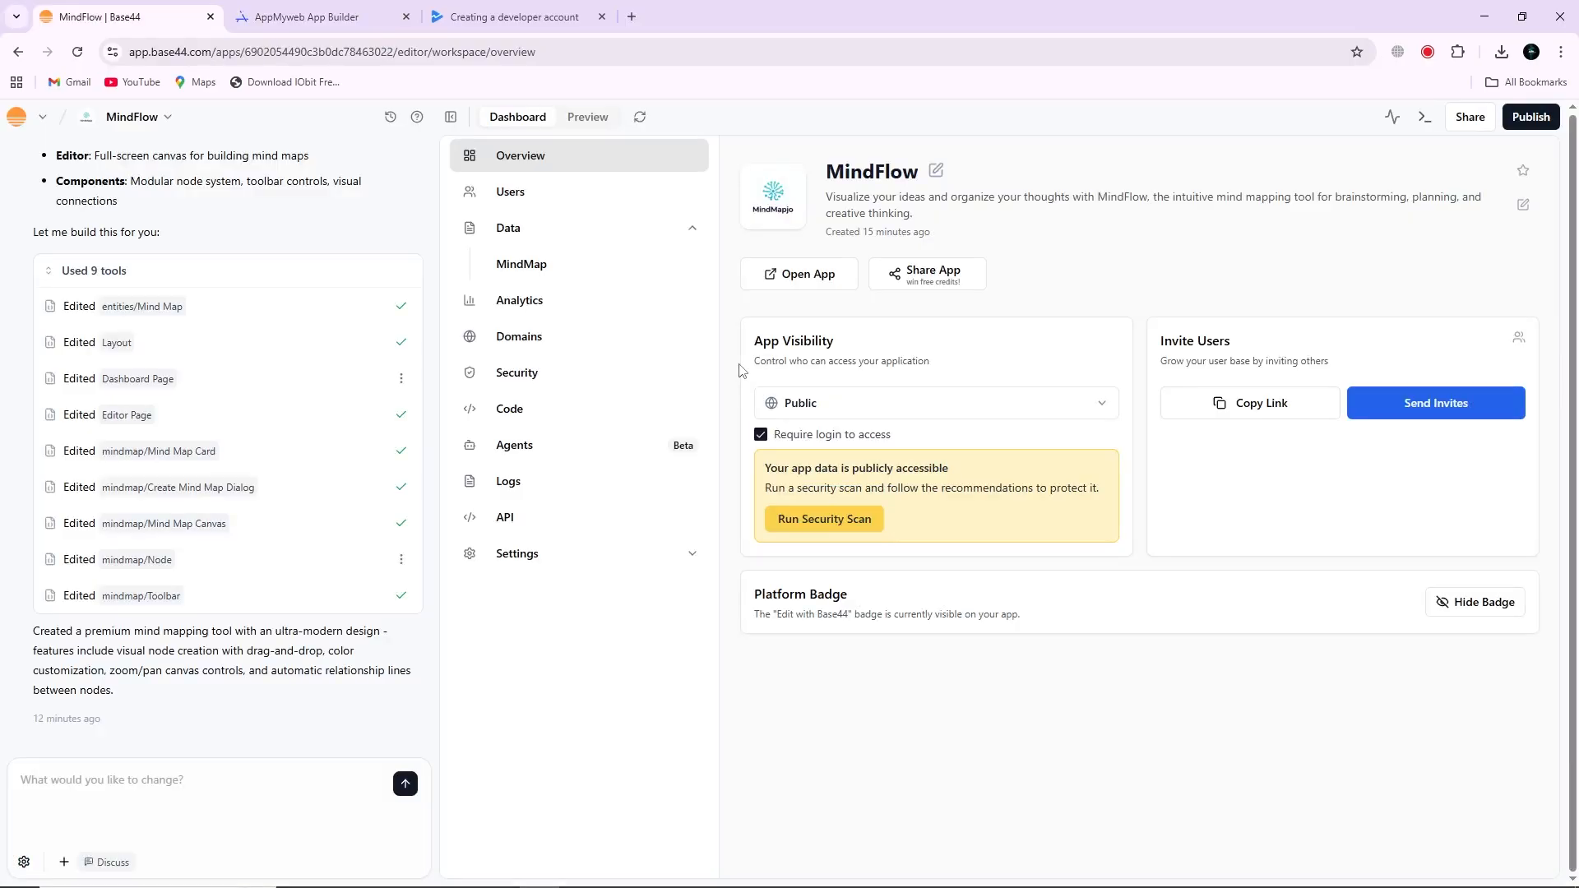
mouse_move(982, 359)
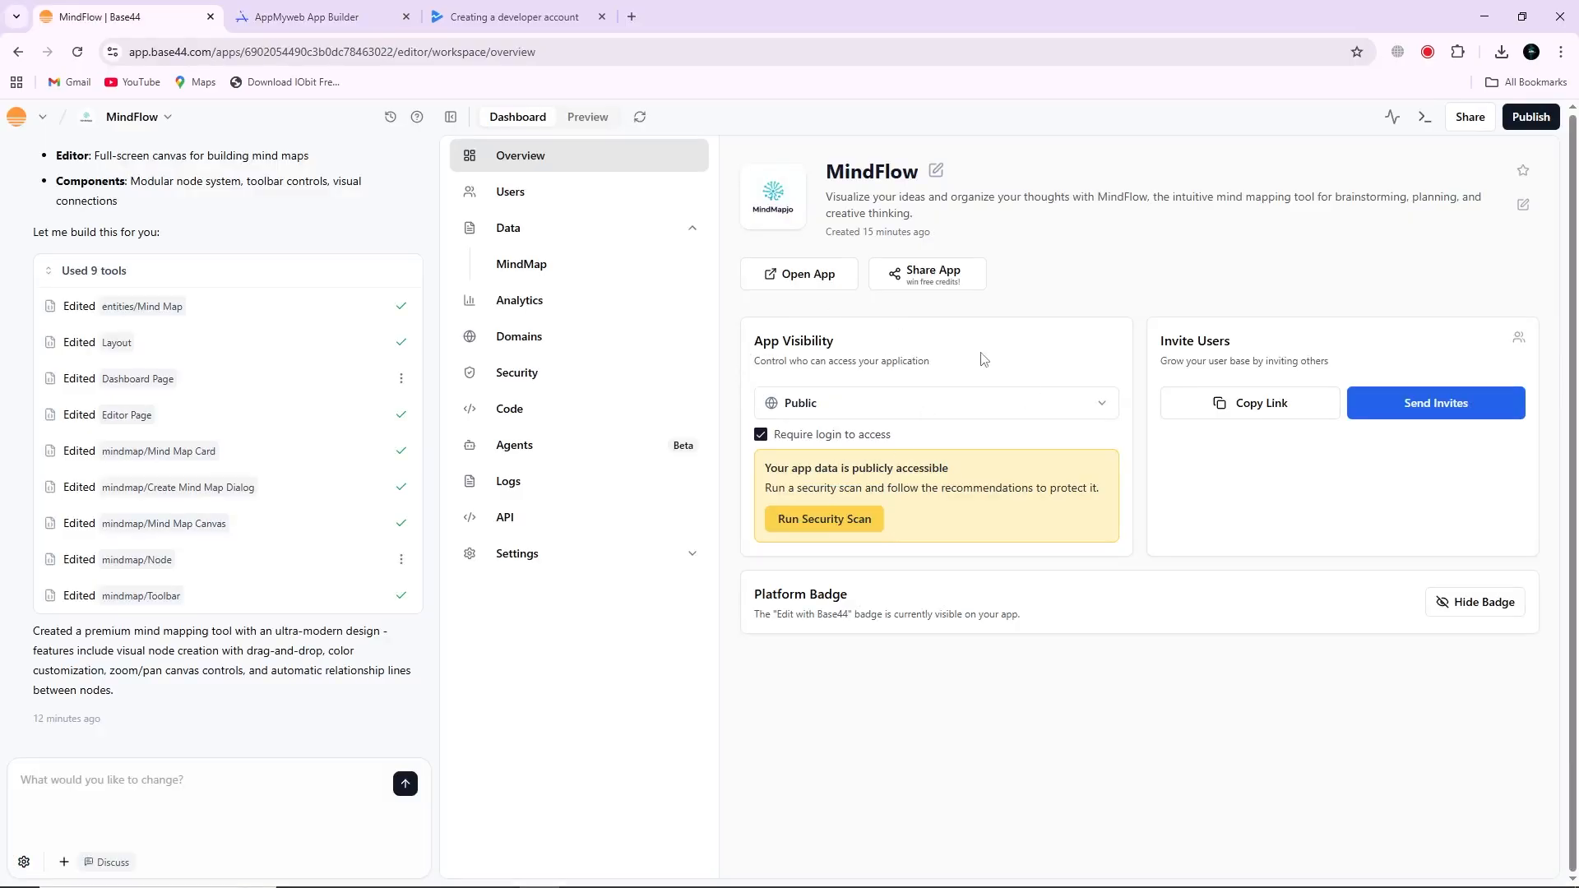
left_click(1529, 116)
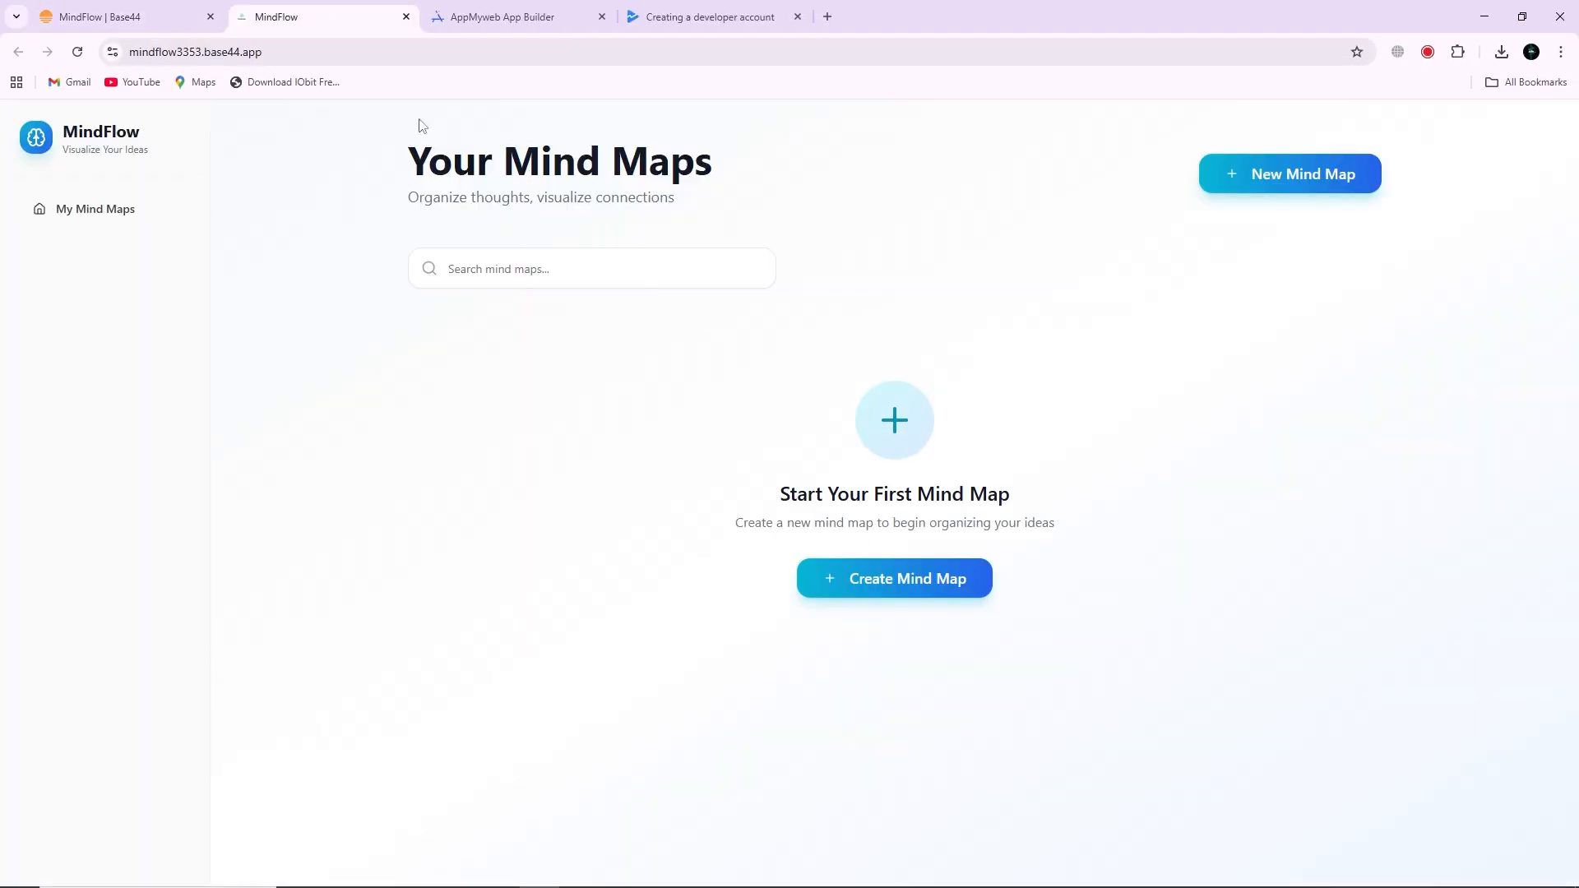
left_click(196, 51)
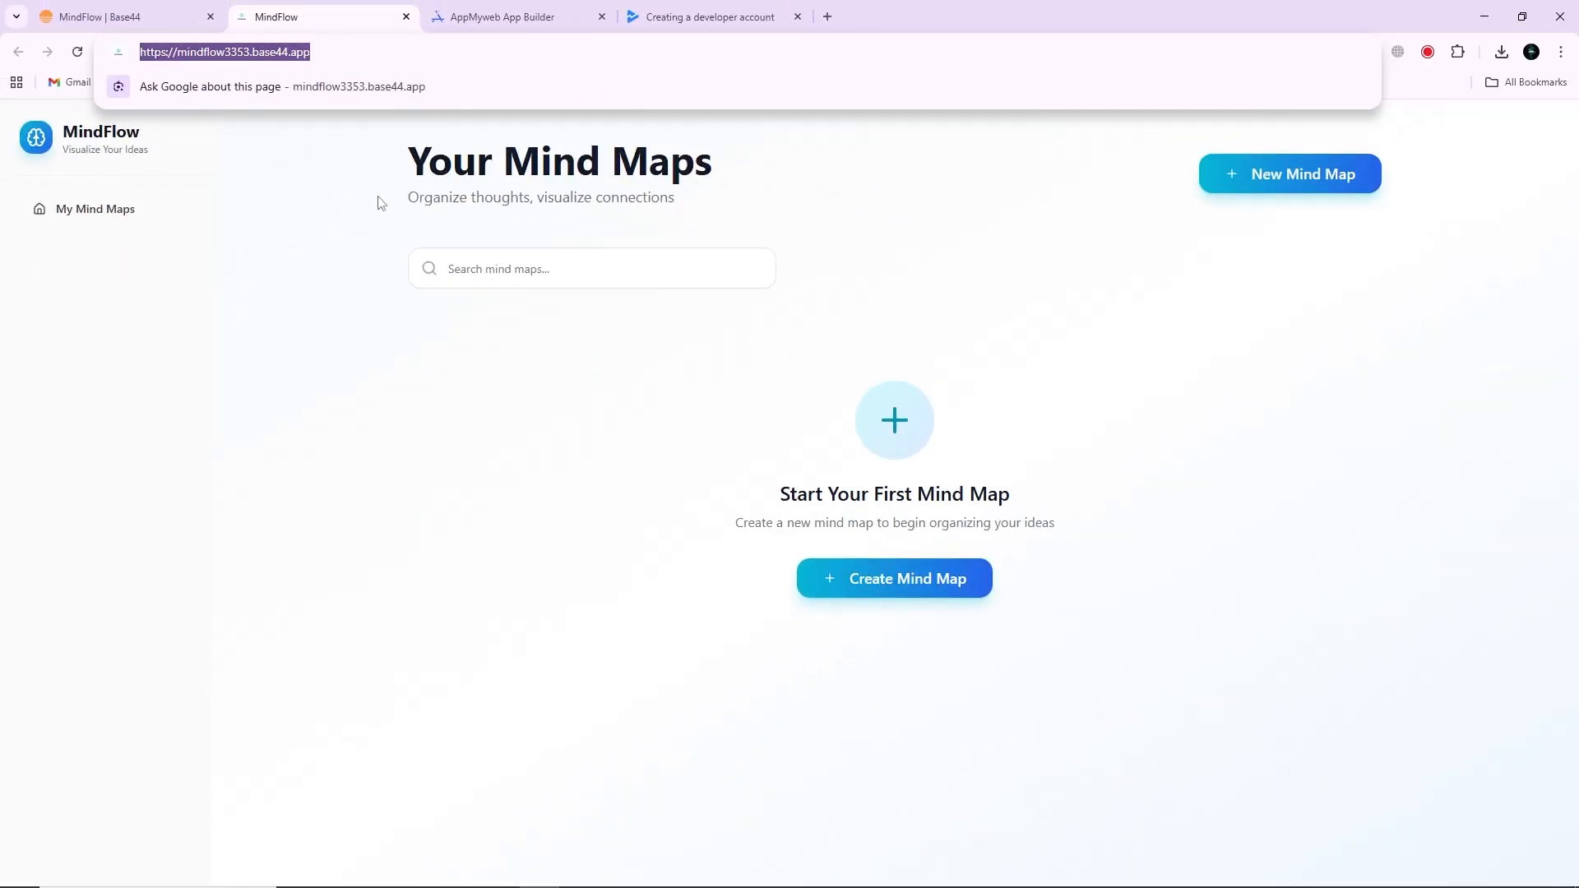
left_click(513, 17)
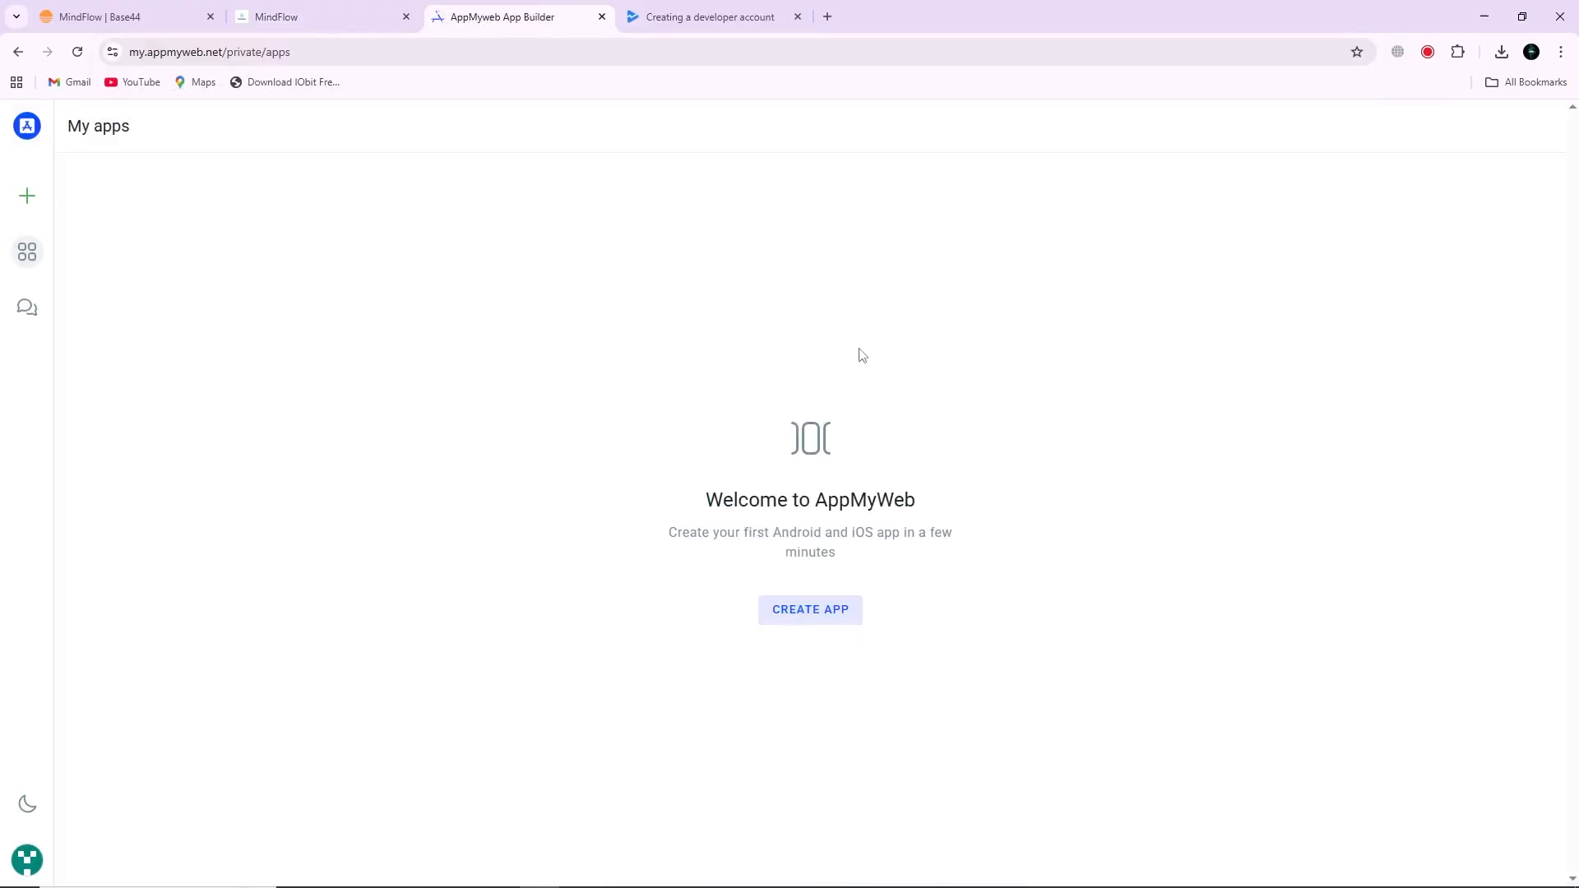
mouse_move(896, 543)
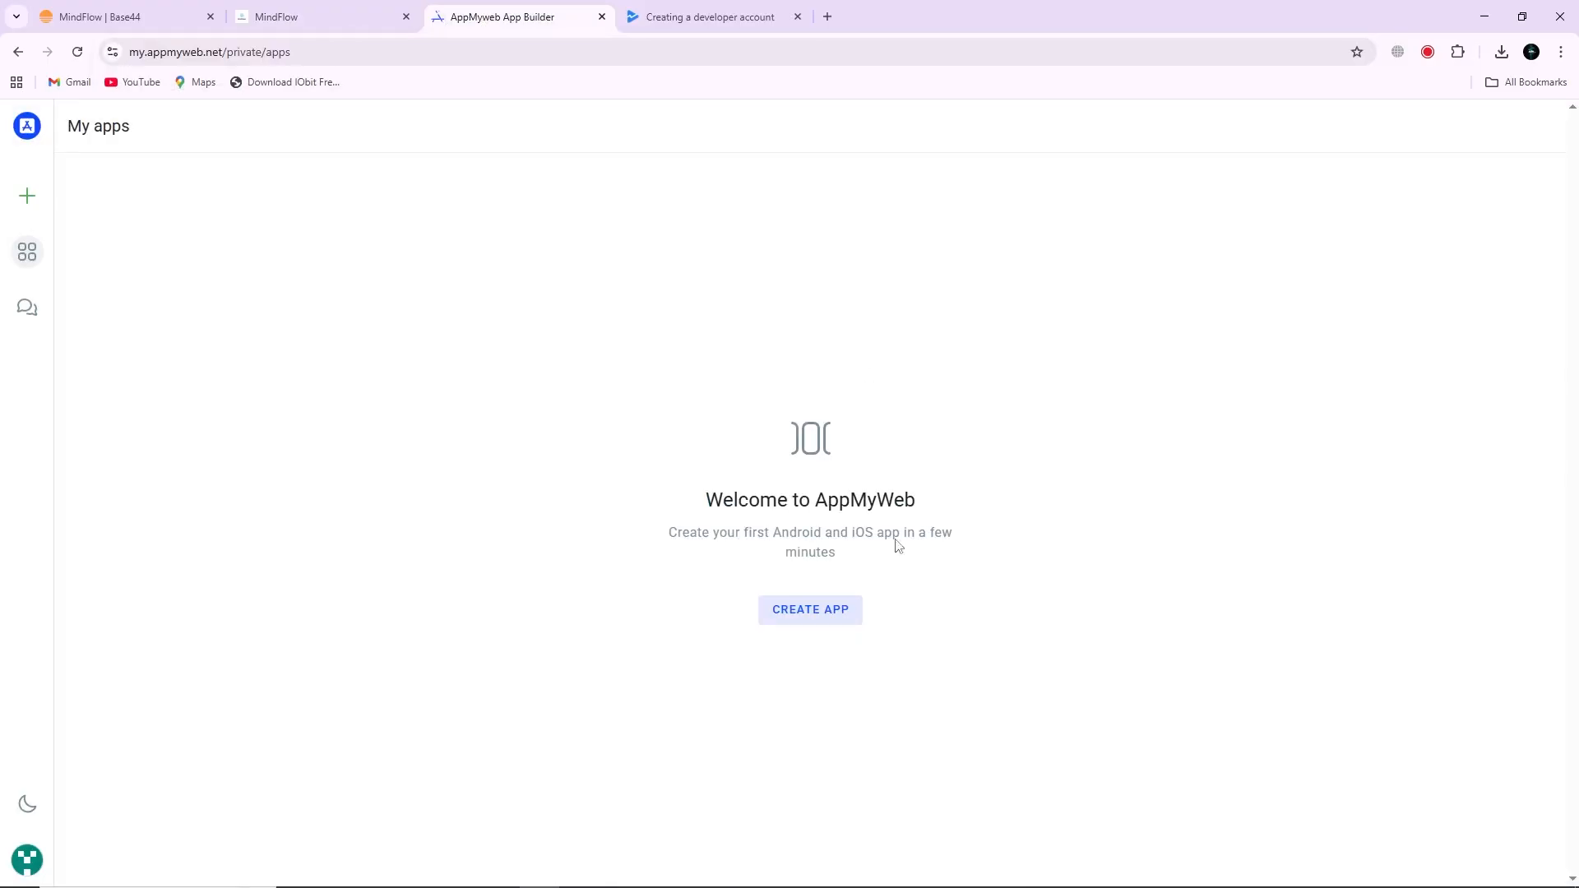
mouse_move(645, 564)
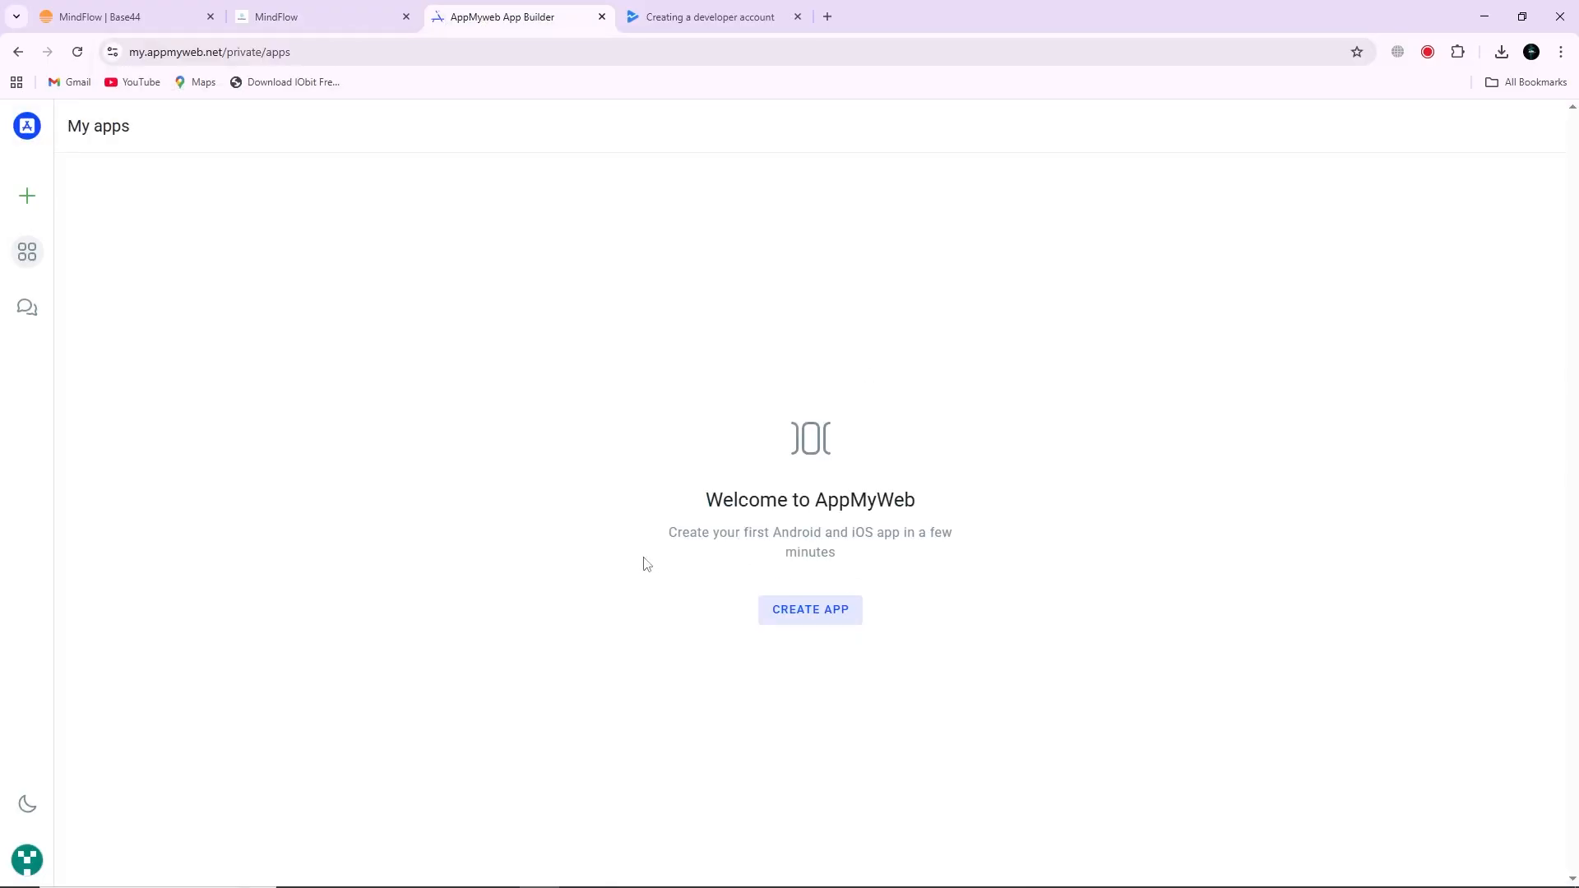
mouse_move(719, 606)
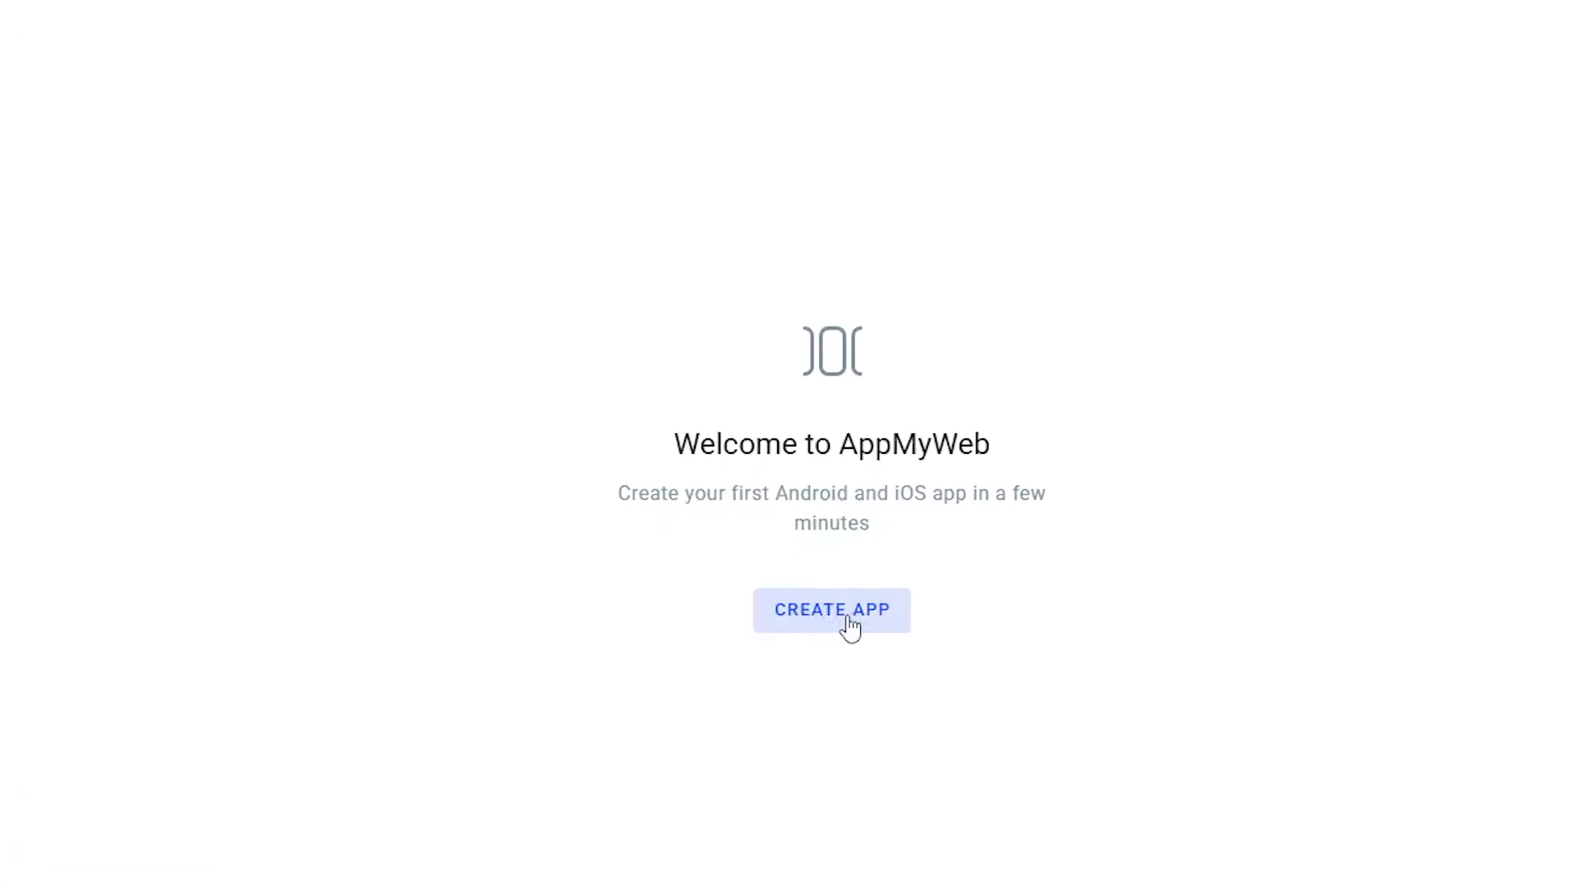
Step: Start a new mobile app from the My apps page using CREATE APP
left_click(830, 611)
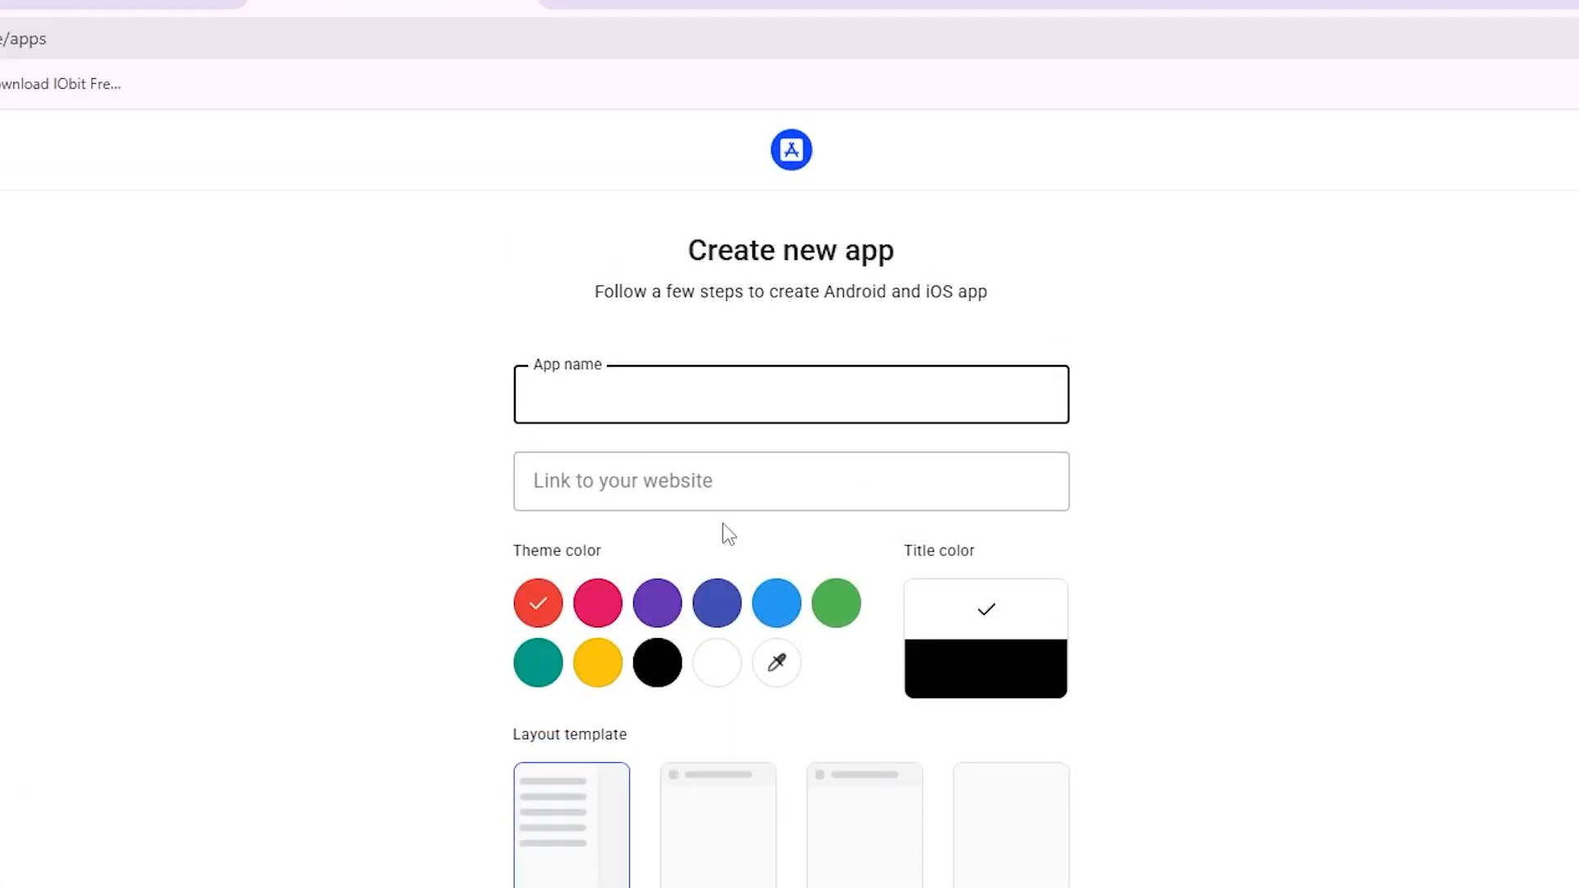
type("MindFlow")
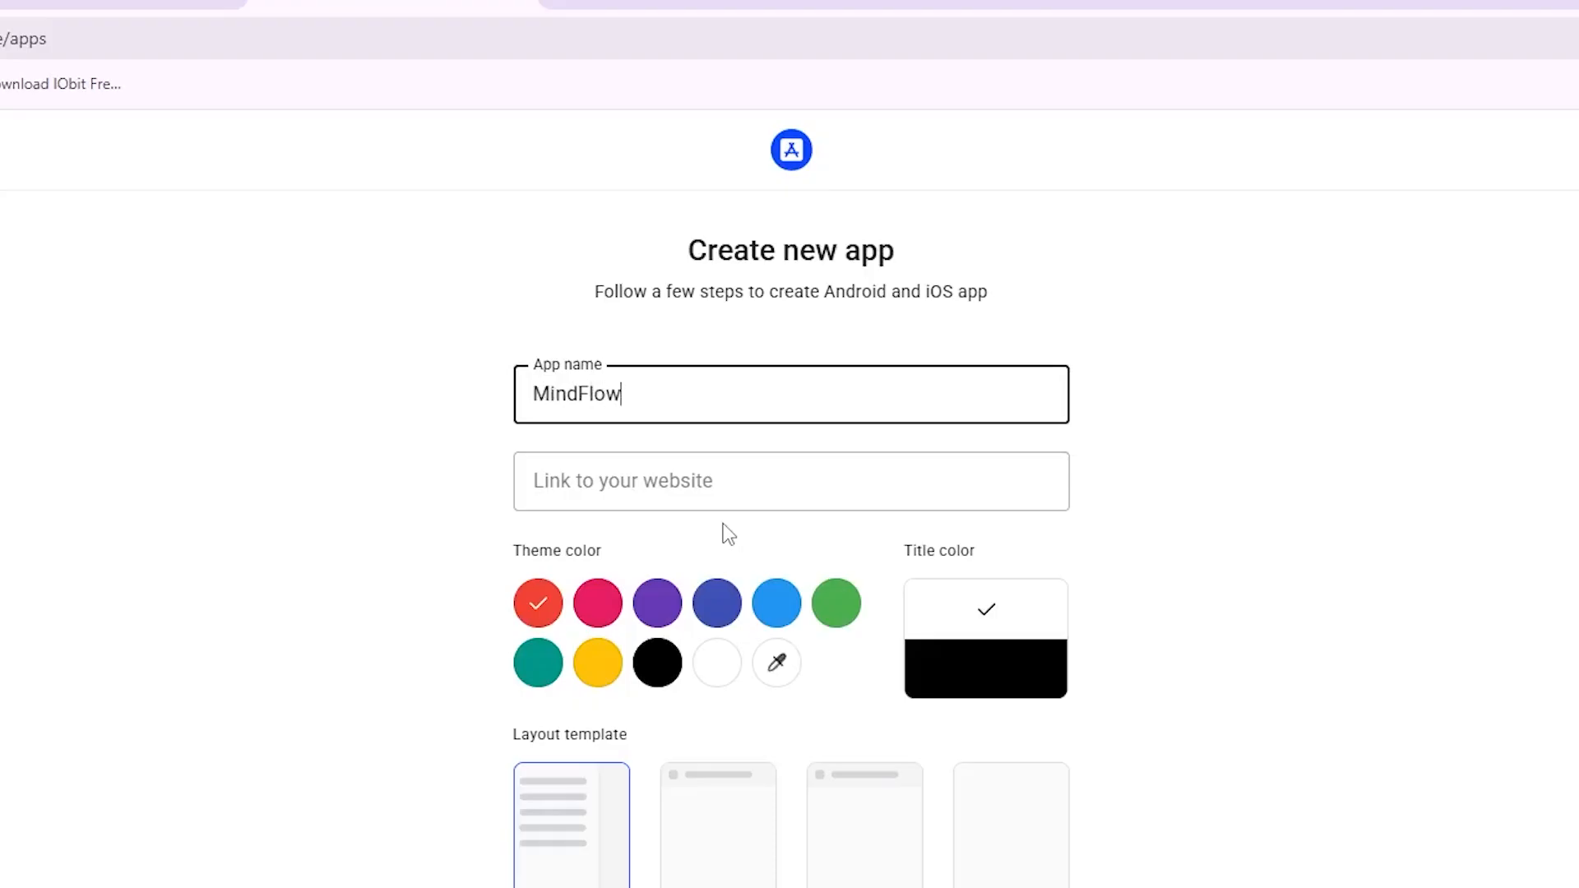
left_click(790, 480)
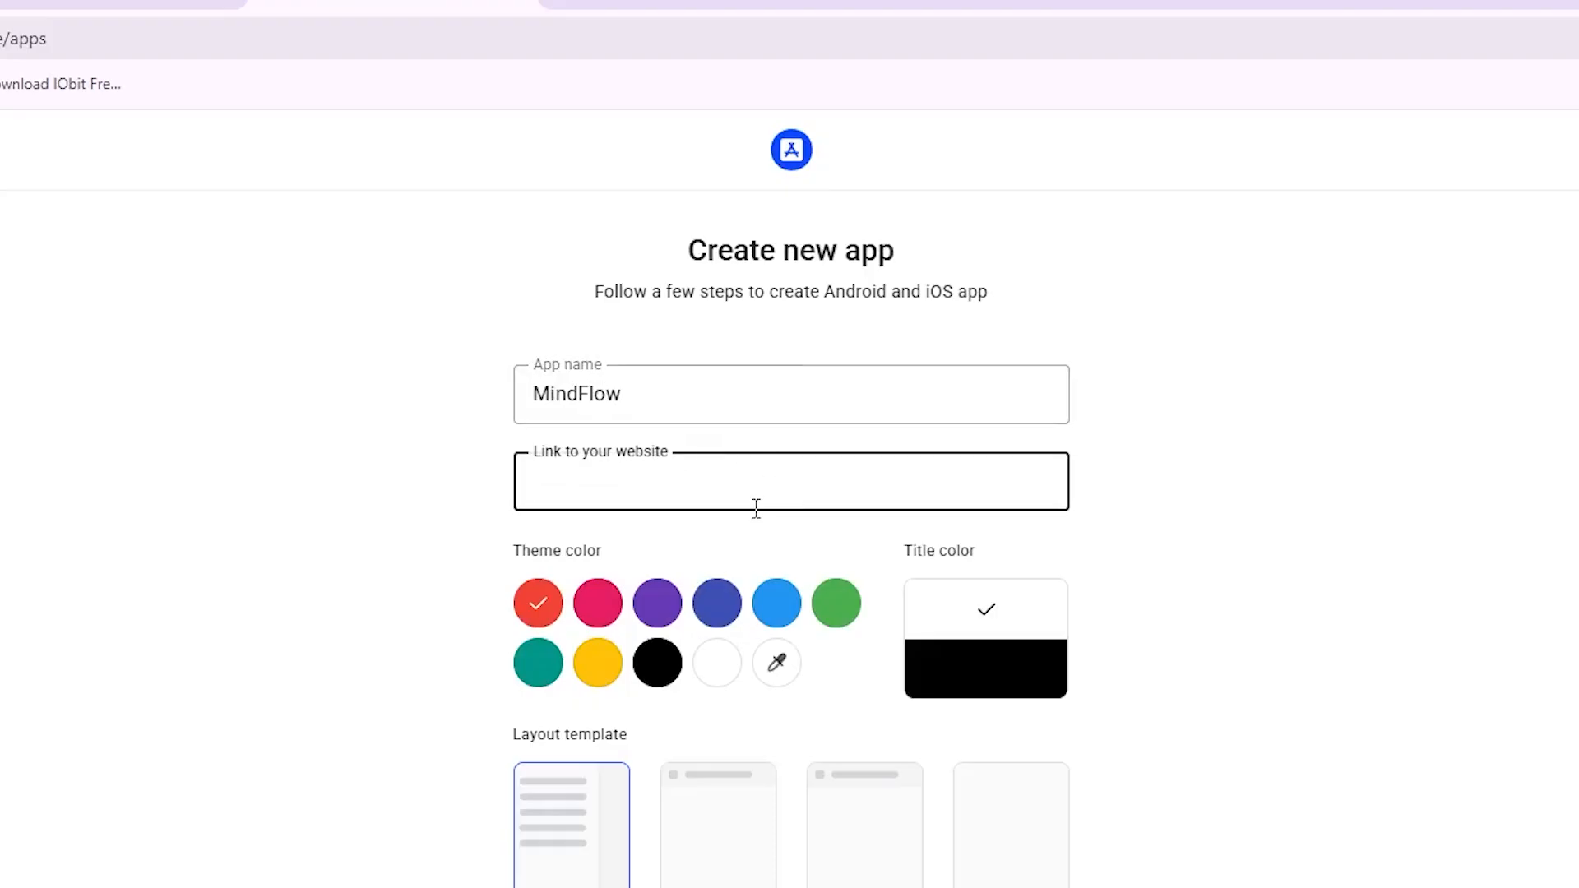
type("https://mindflow3353.base44.app/")
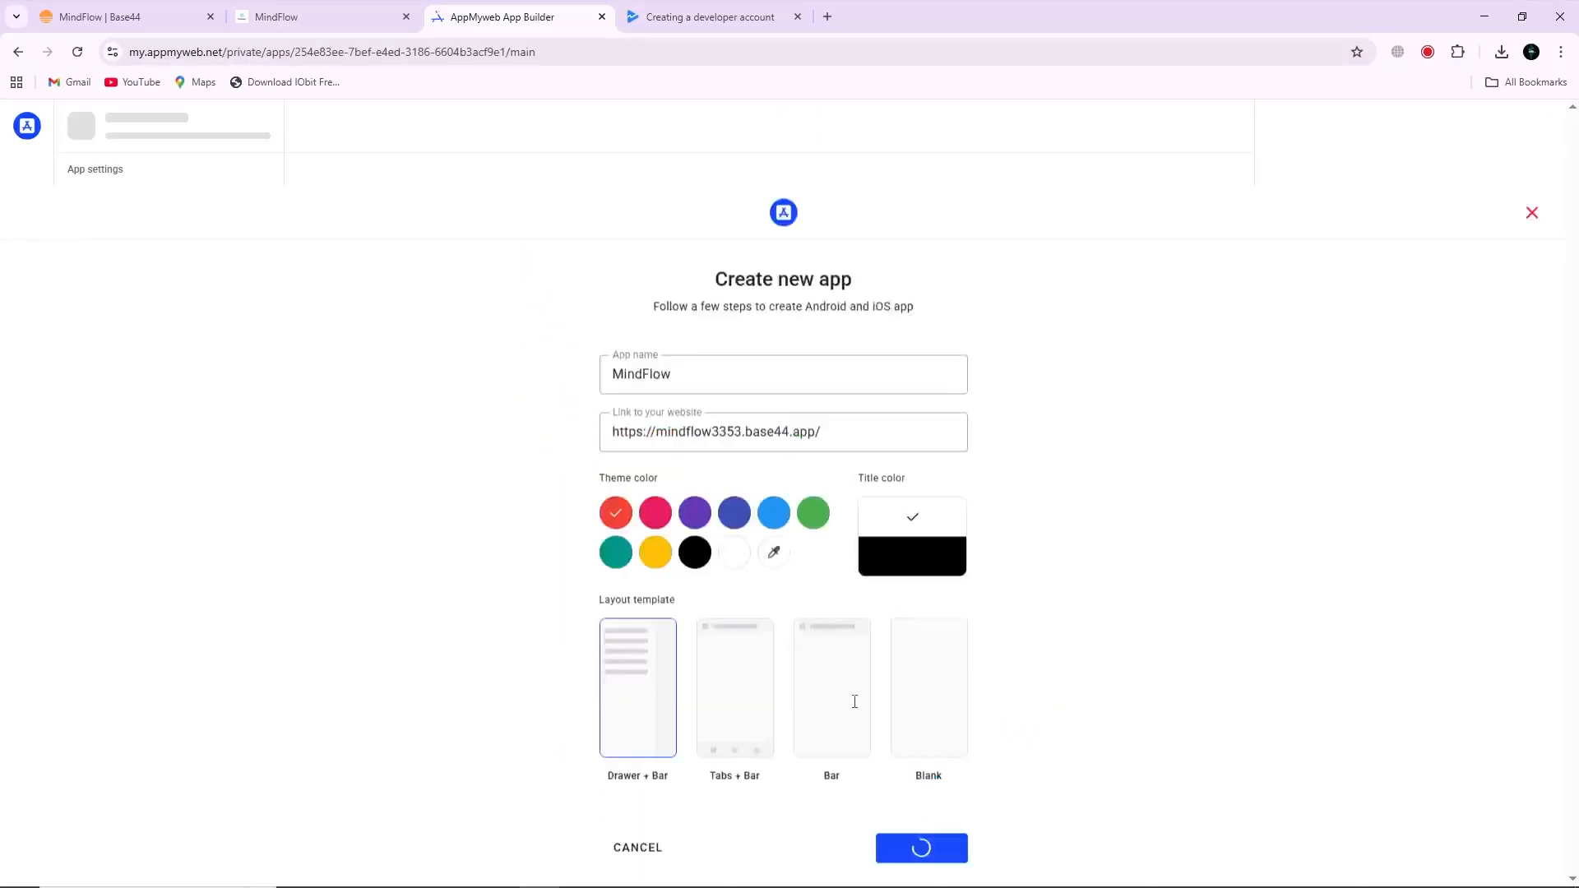
left_click(919, 847)
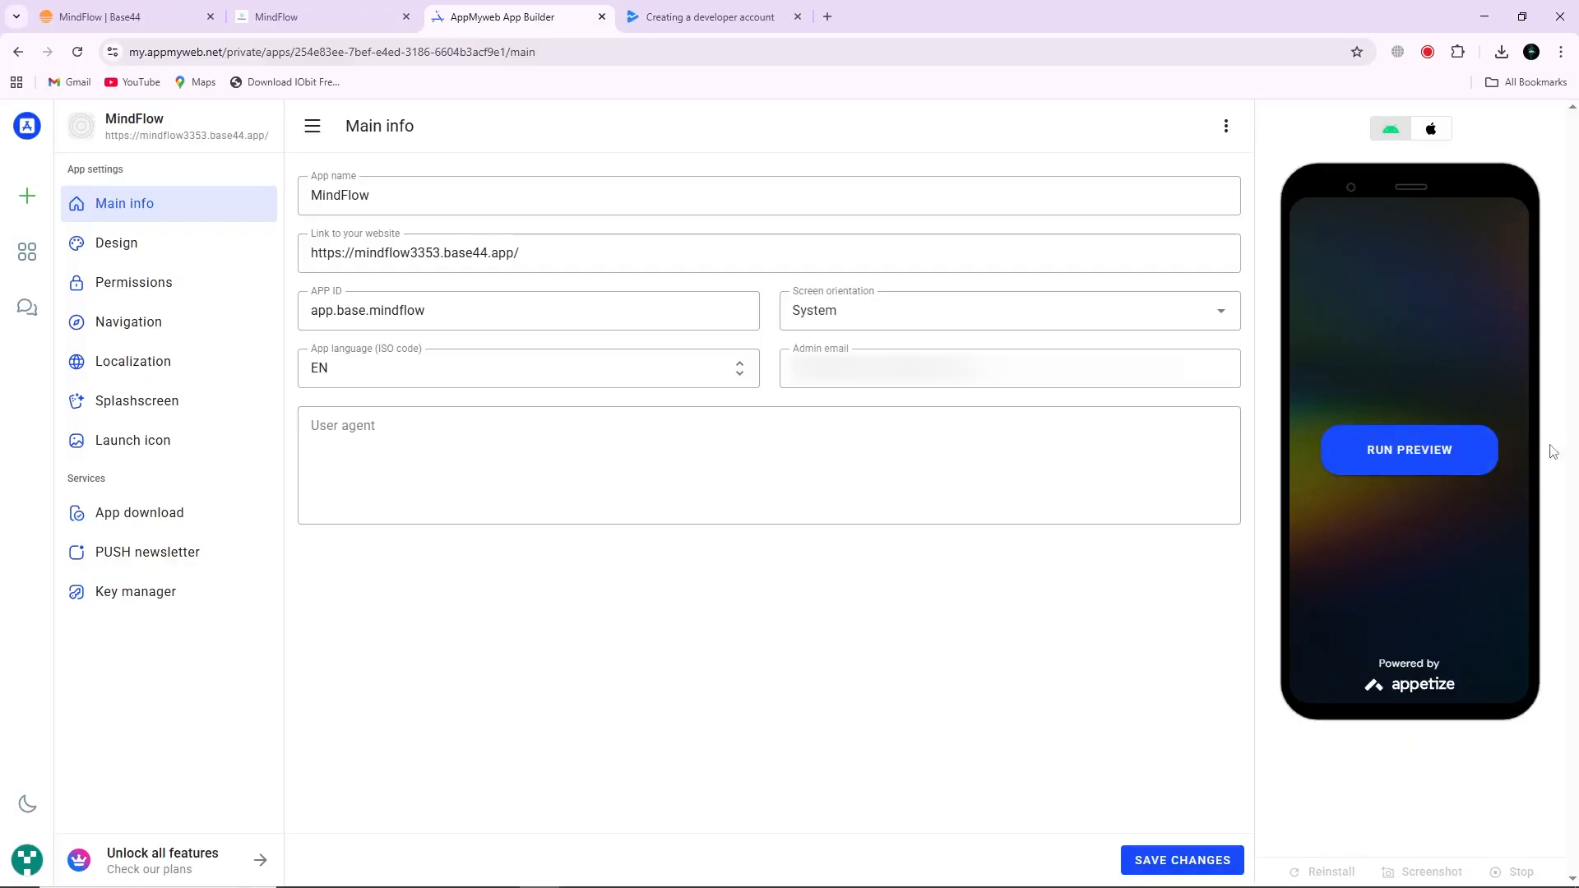
mouse_move(1521, 488)
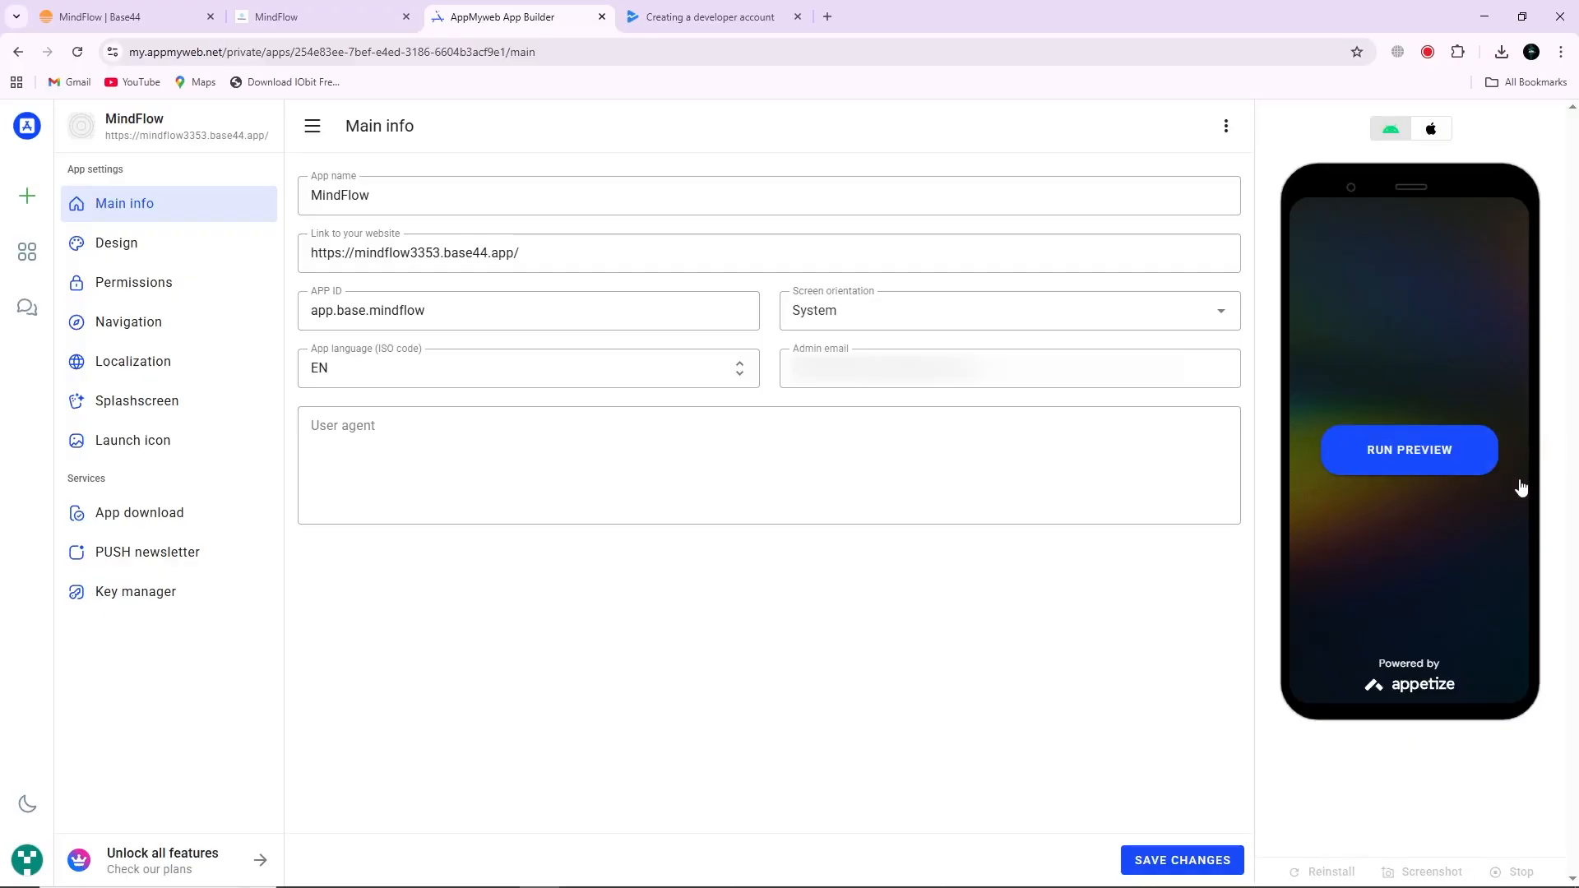
mouse_move(140, 513)
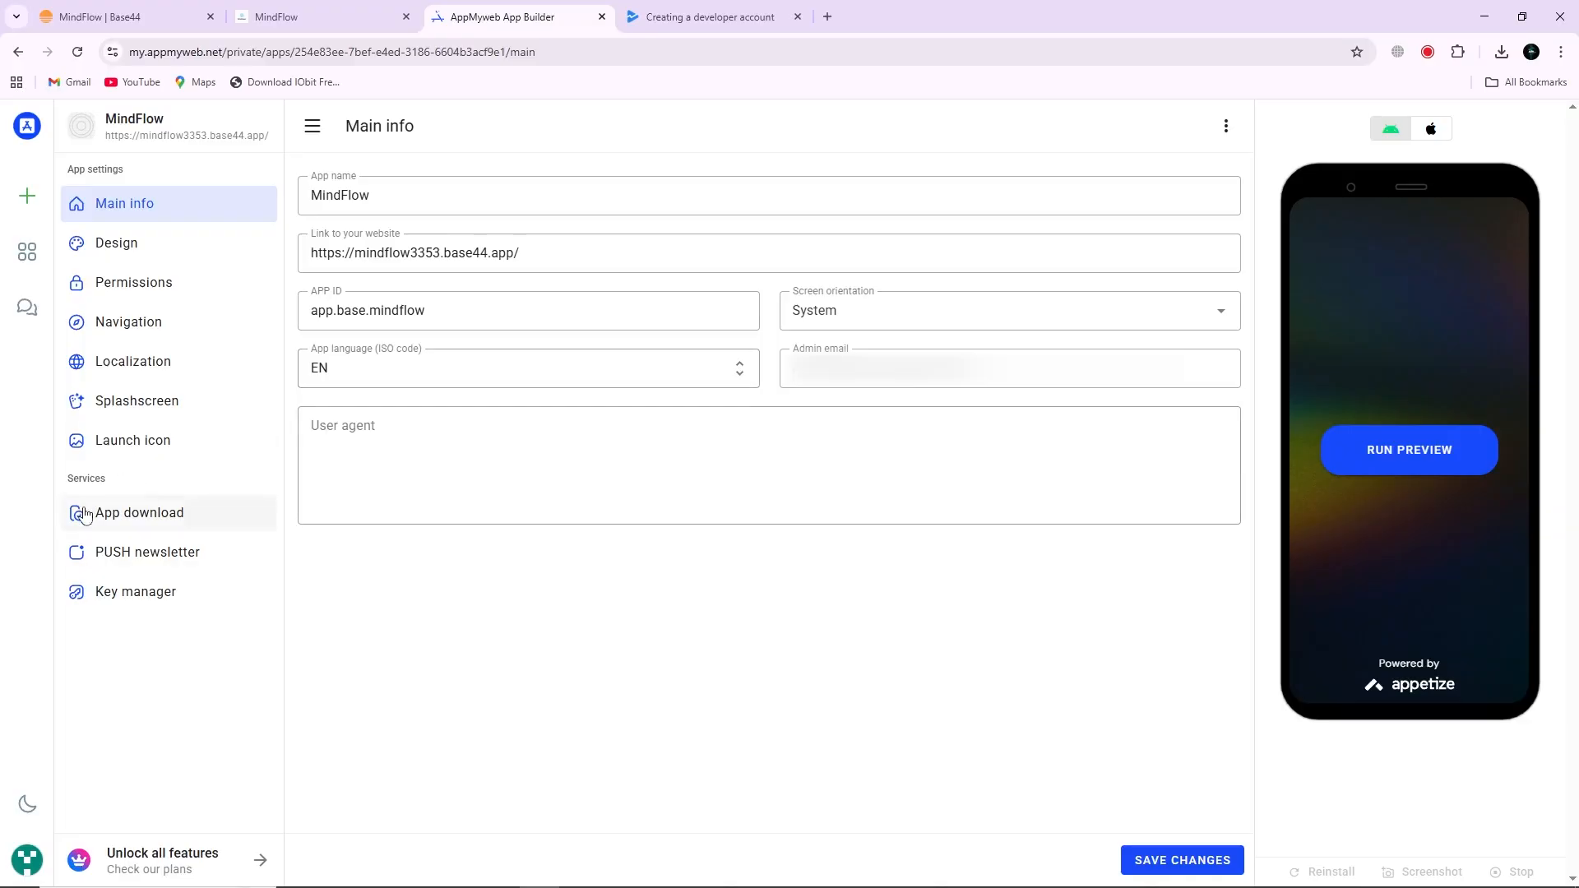
Step: Open the App download page and highlight the build file-type description
left_click(139, 512)
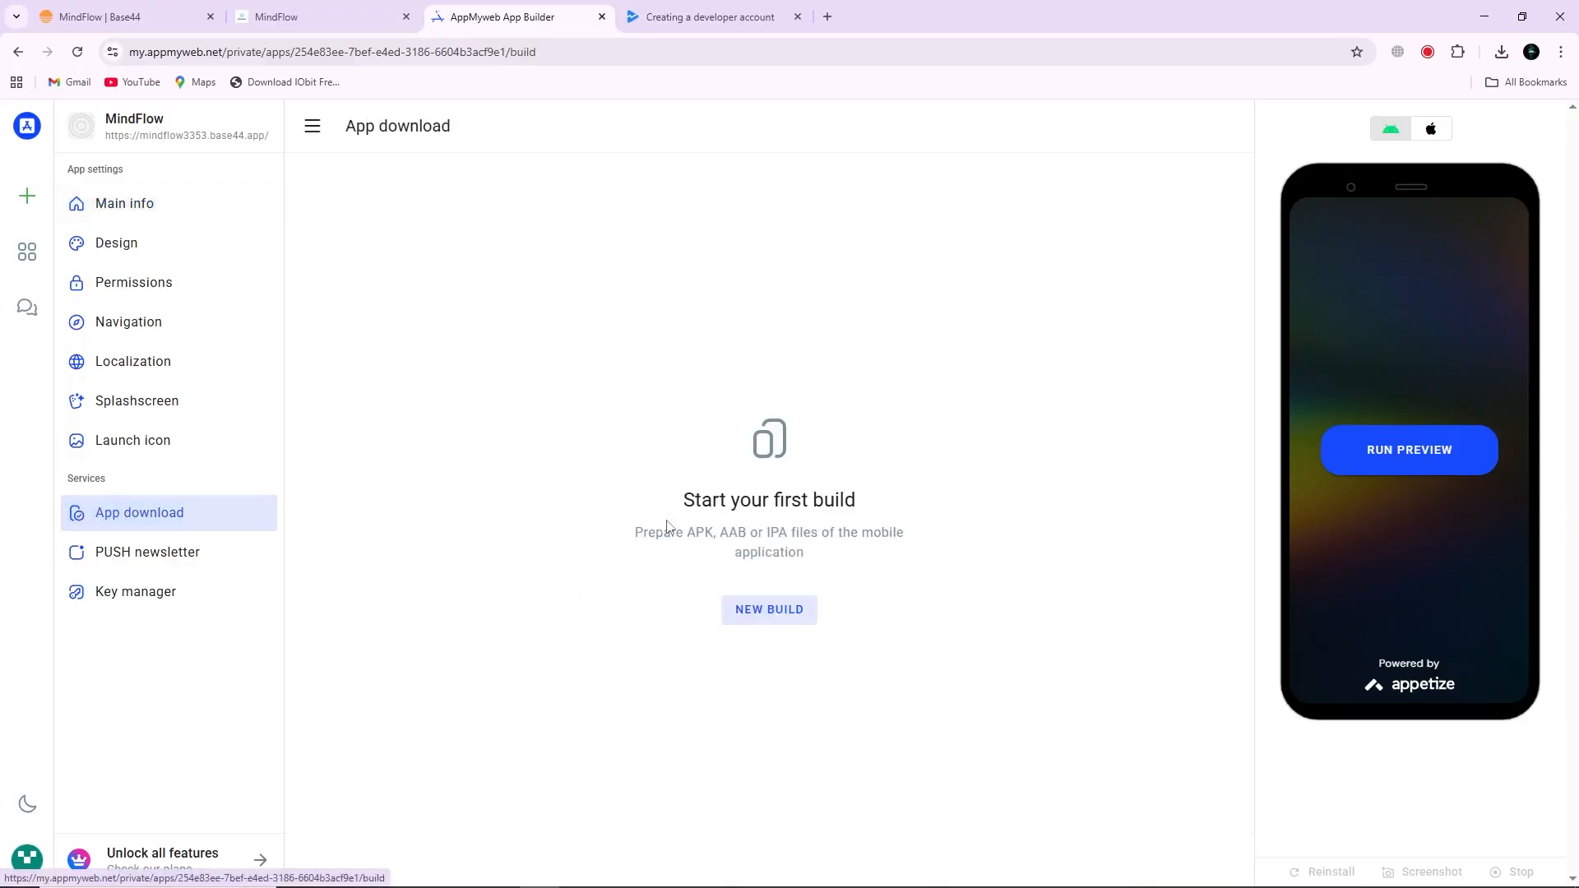
left_click_drag(634, 532, 803, 551)
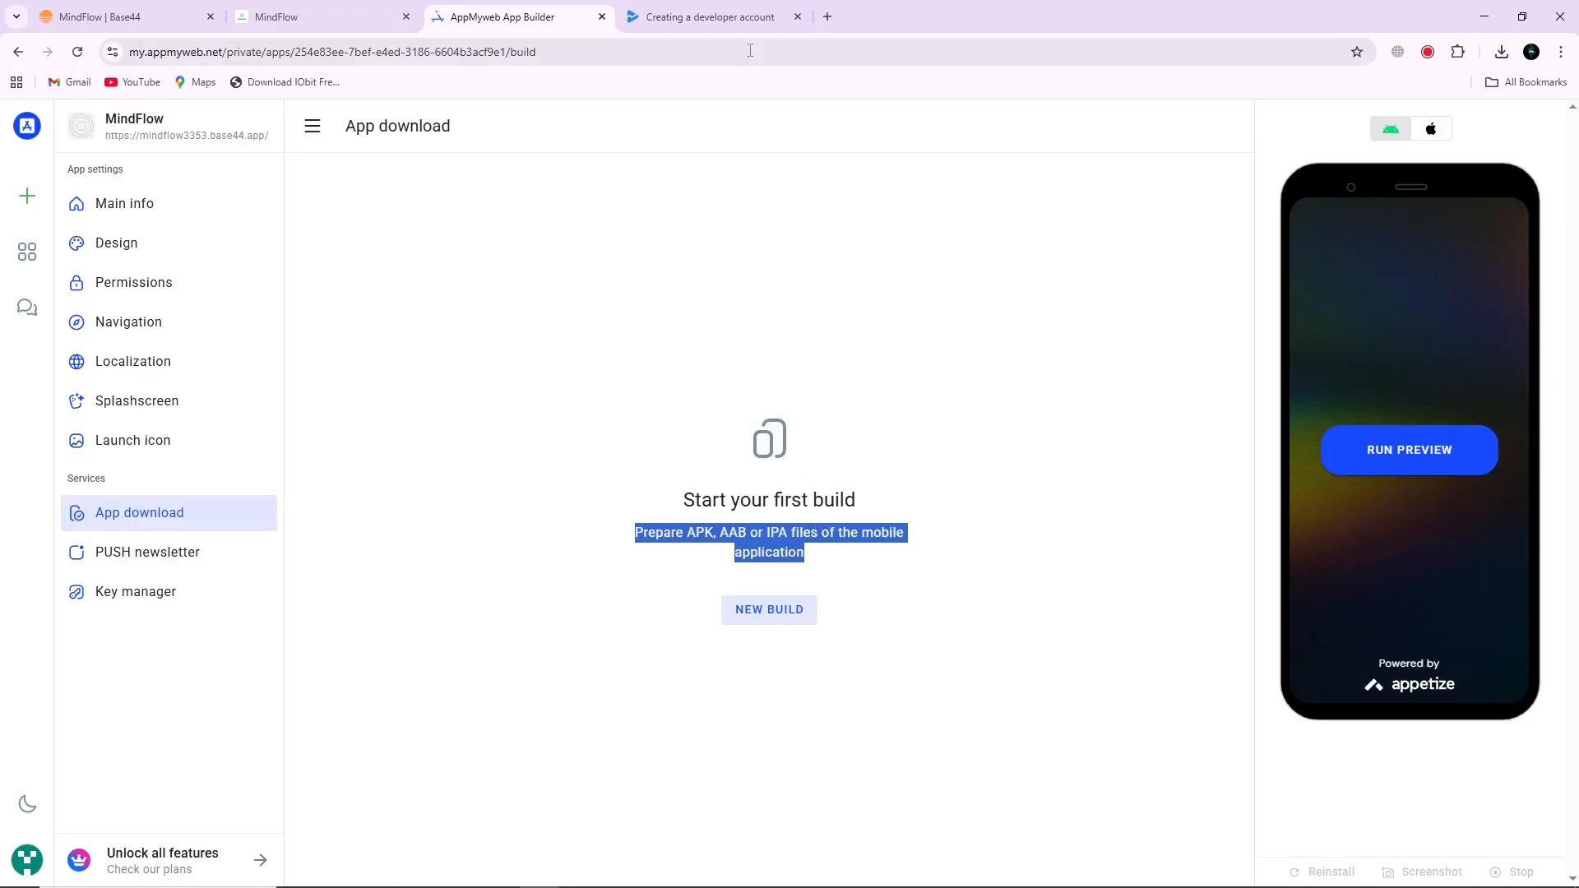
left_click(709, 16)
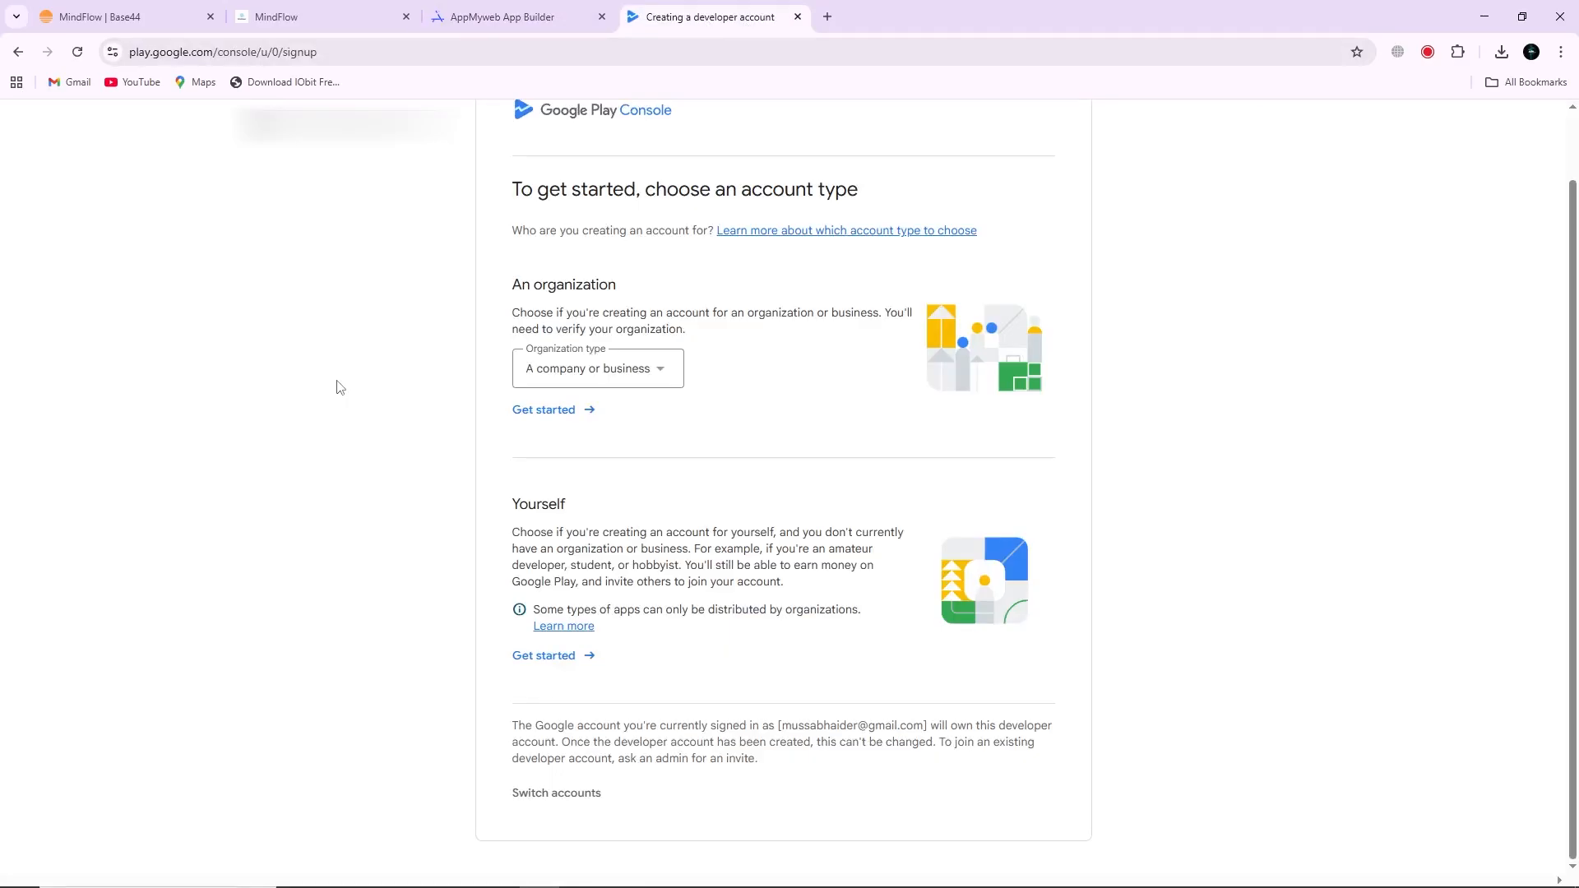
mouse_move(598, 445)
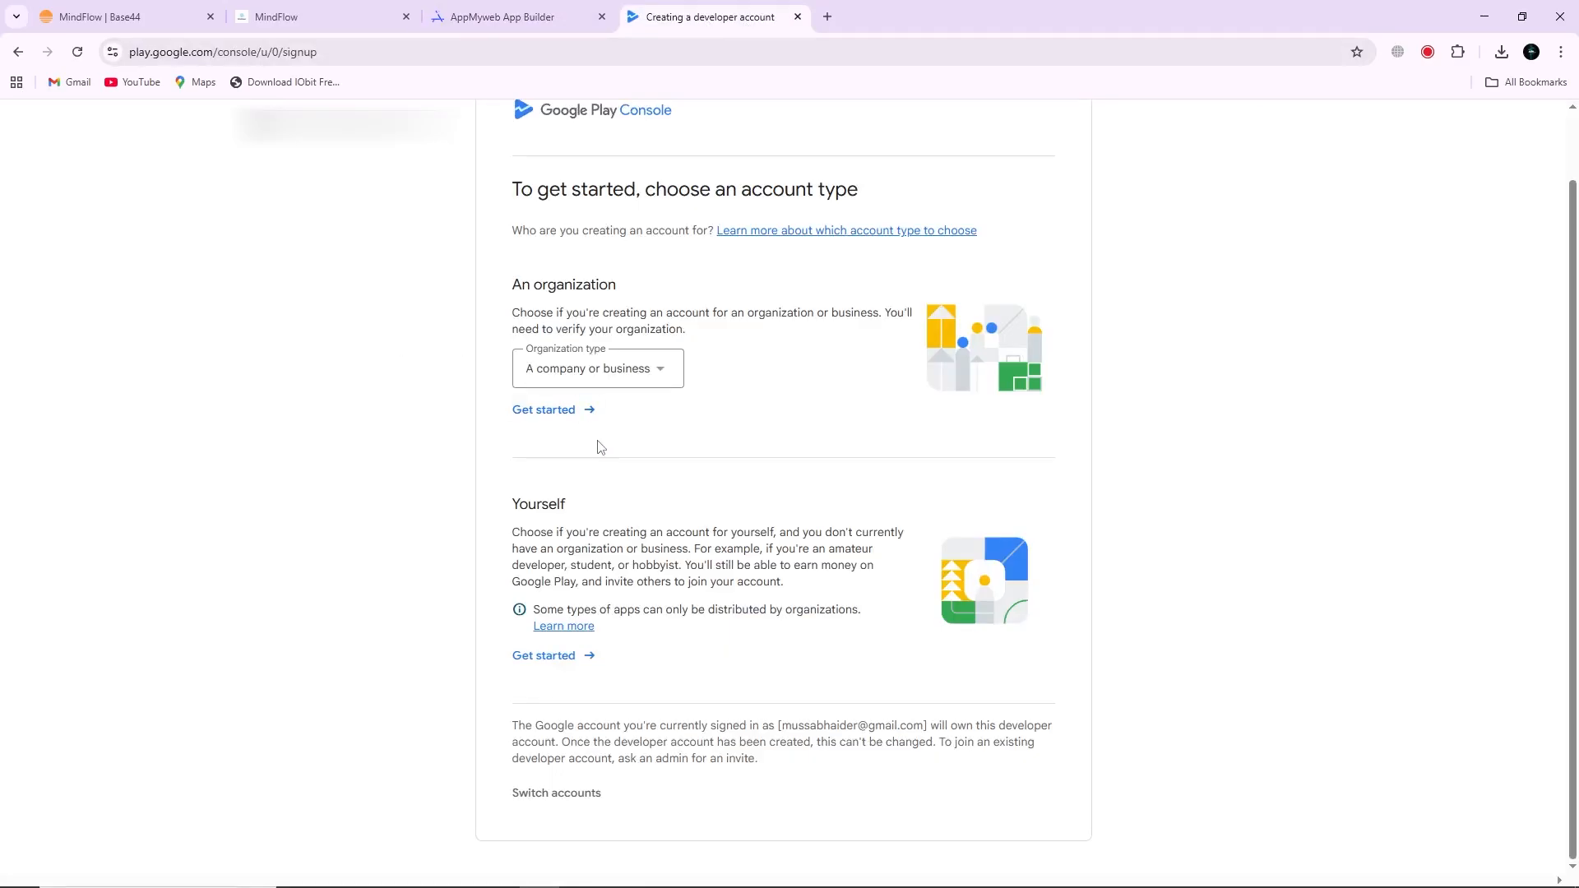